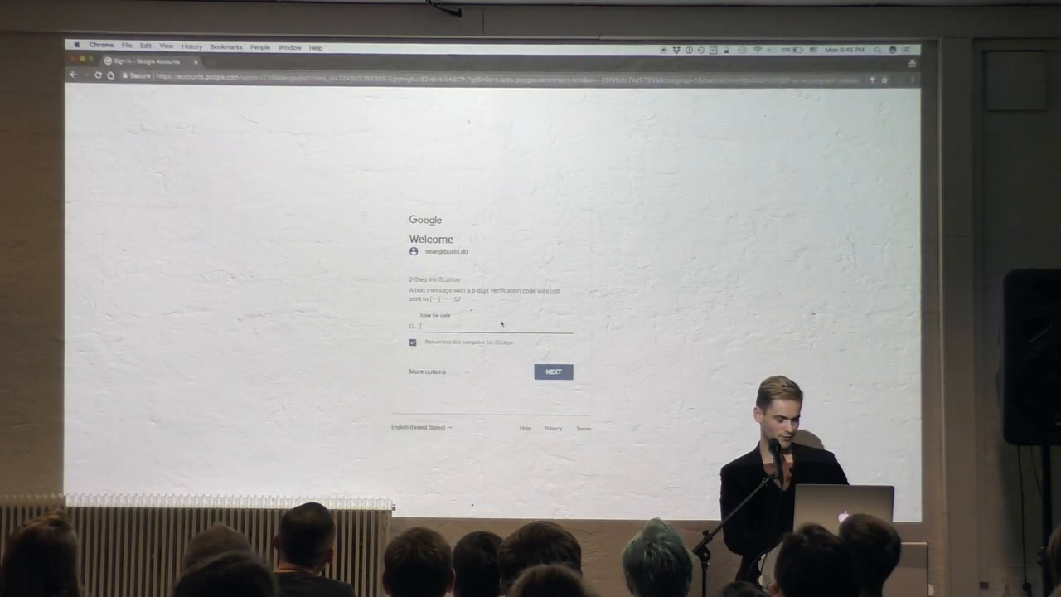
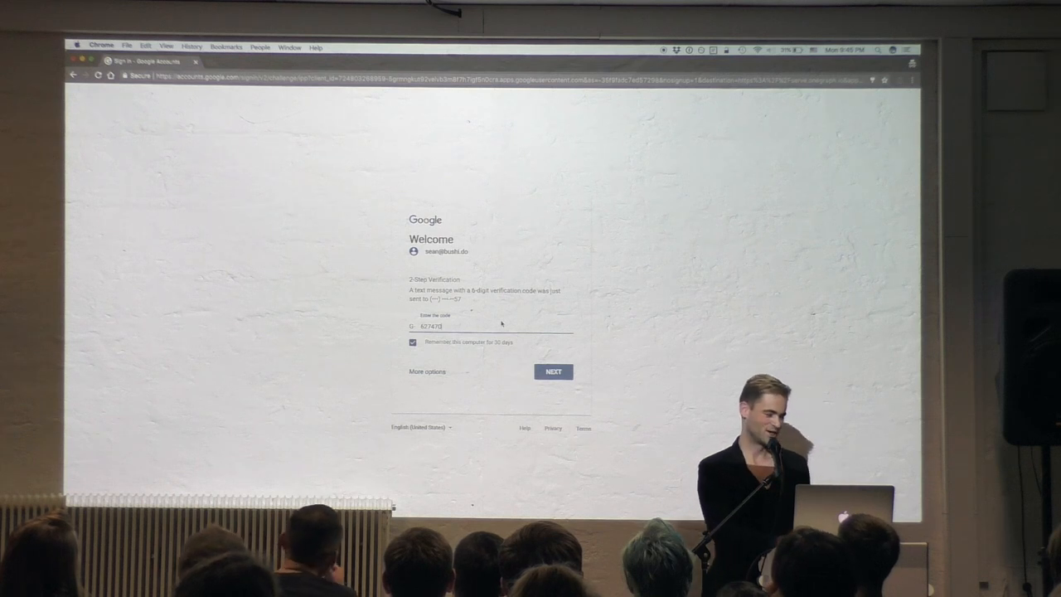
click(554, 371)
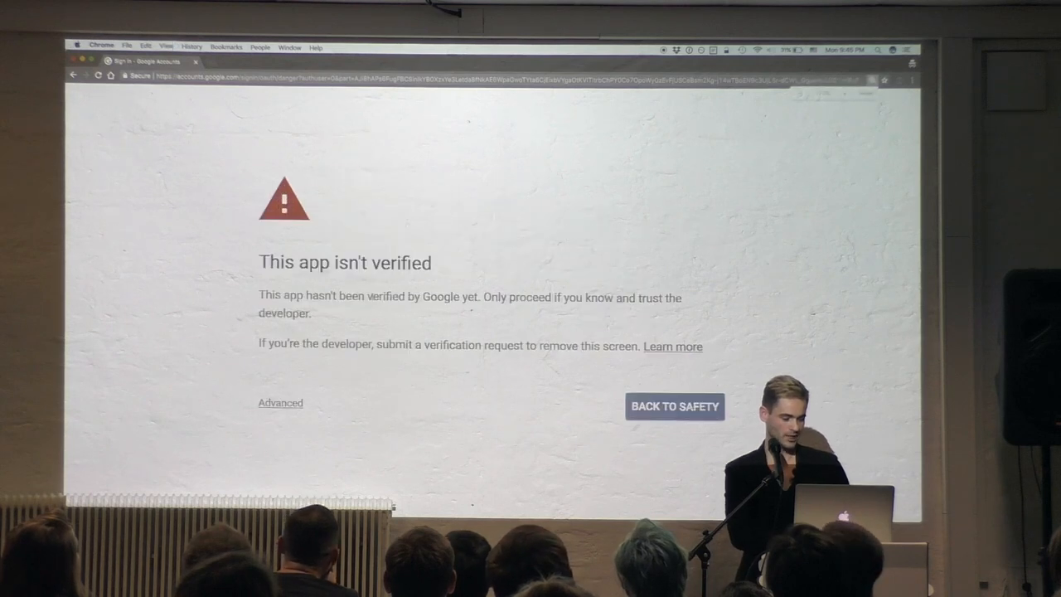
- Proceed past the unverified-app warning to onegraph.io, confirm 'Continue', and allow the requested access
click(280, 403)
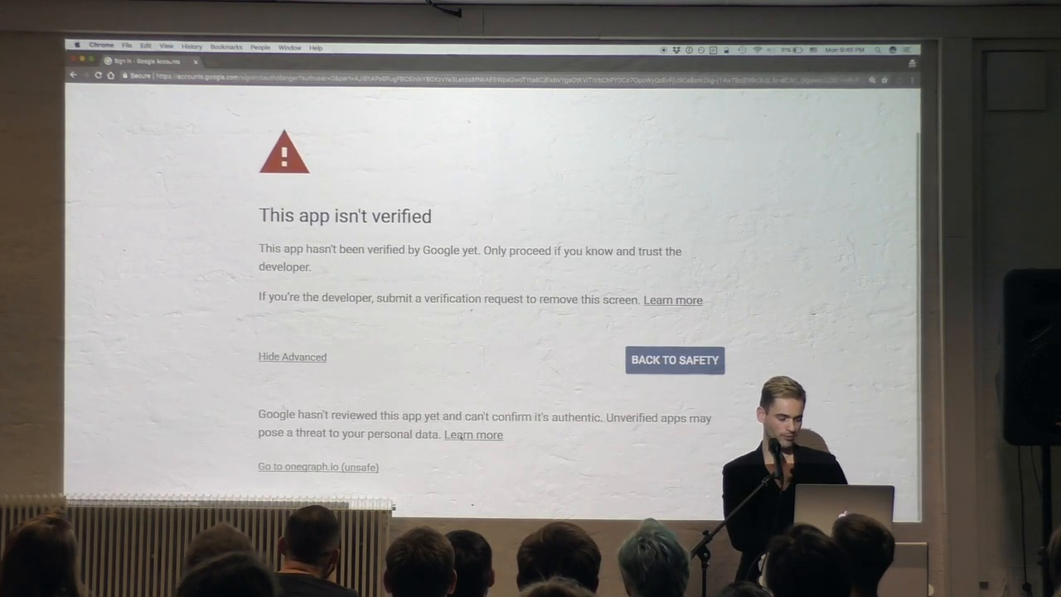
click(319, 467)
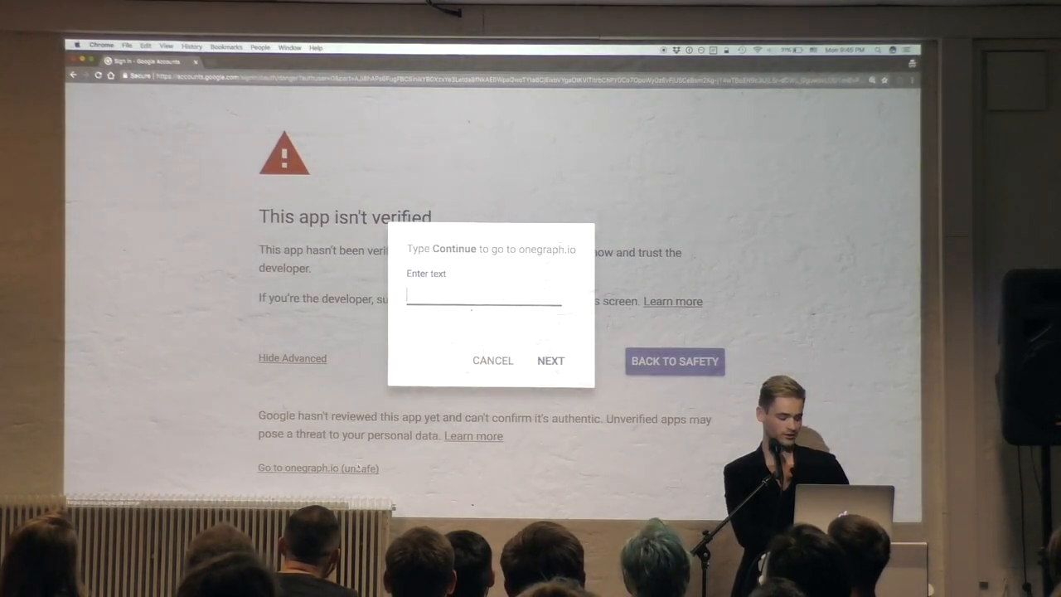
text(continu)
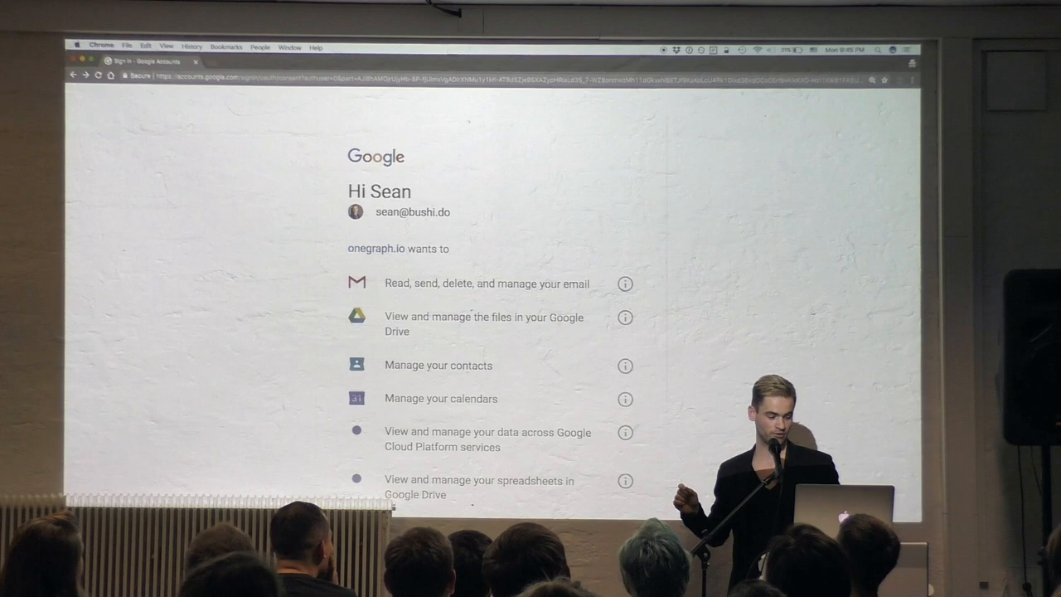
scroll(down, 3)
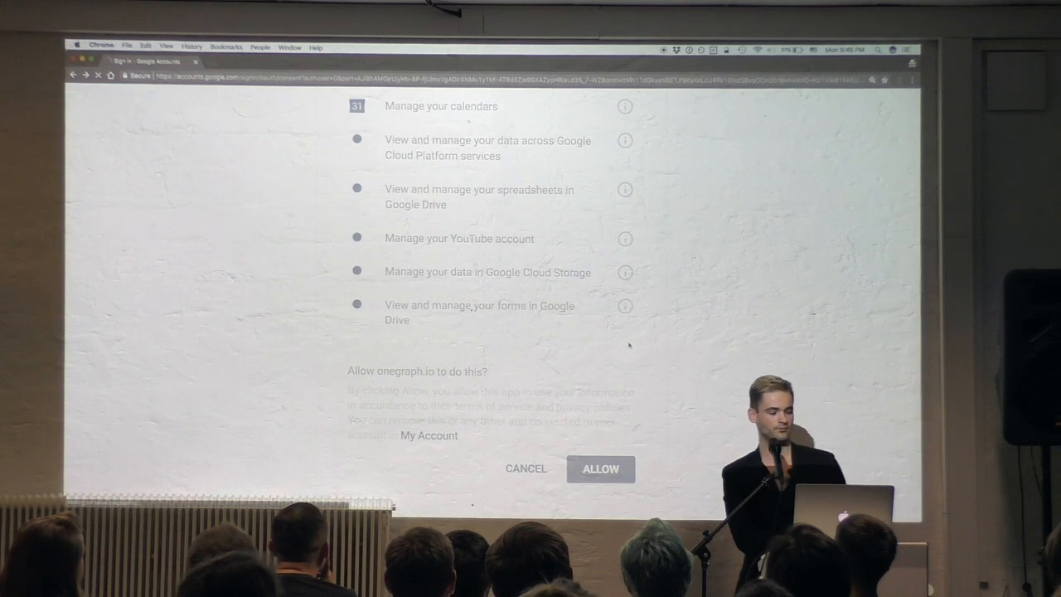
click(600, 468)
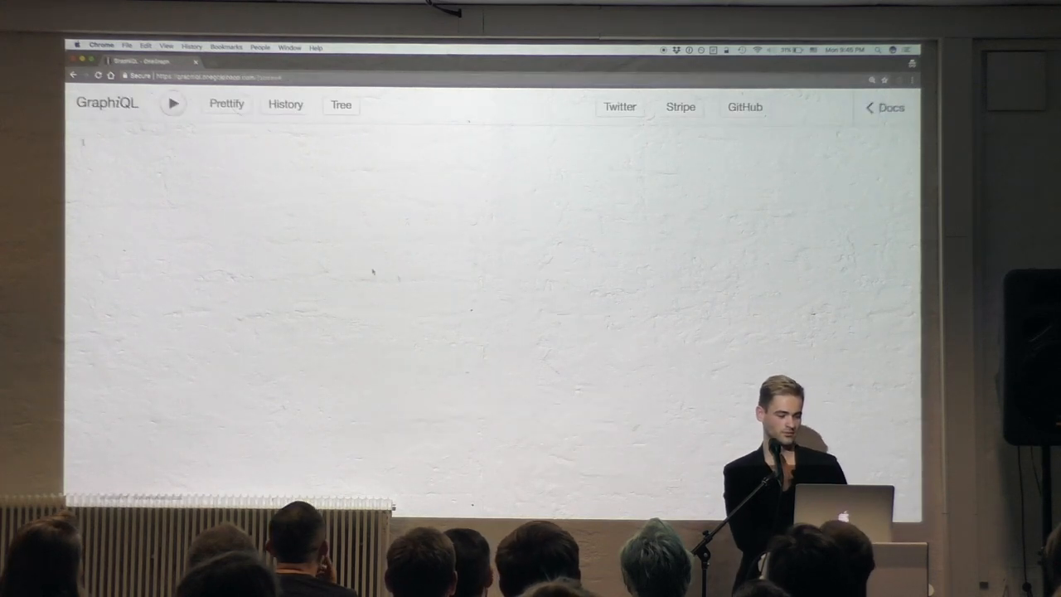
- Write the submitUser mutation appending $name and $email via googleSheets appendValues
text(me {)
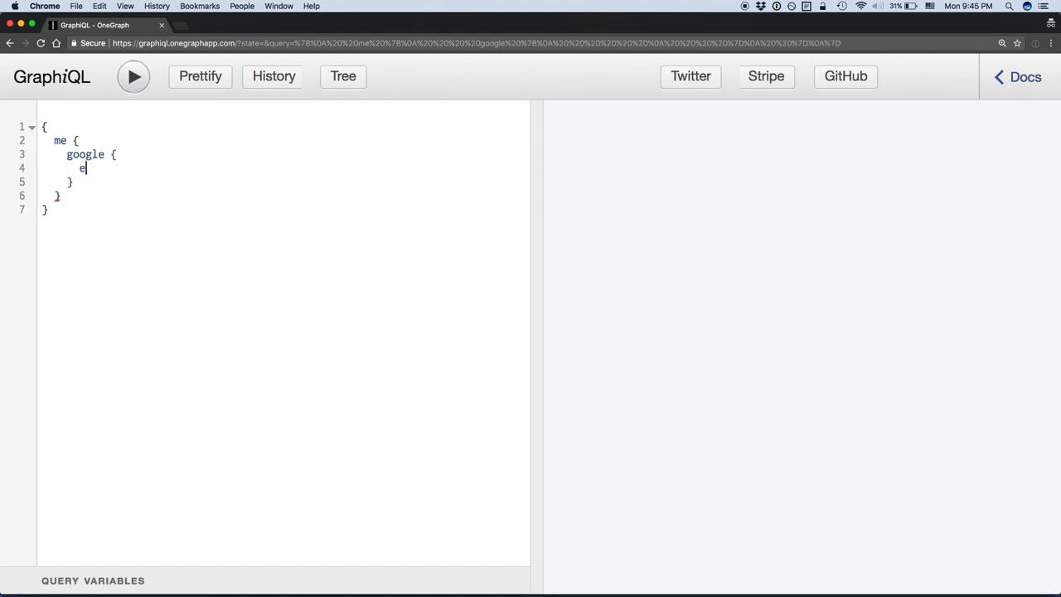
text(mail]]))
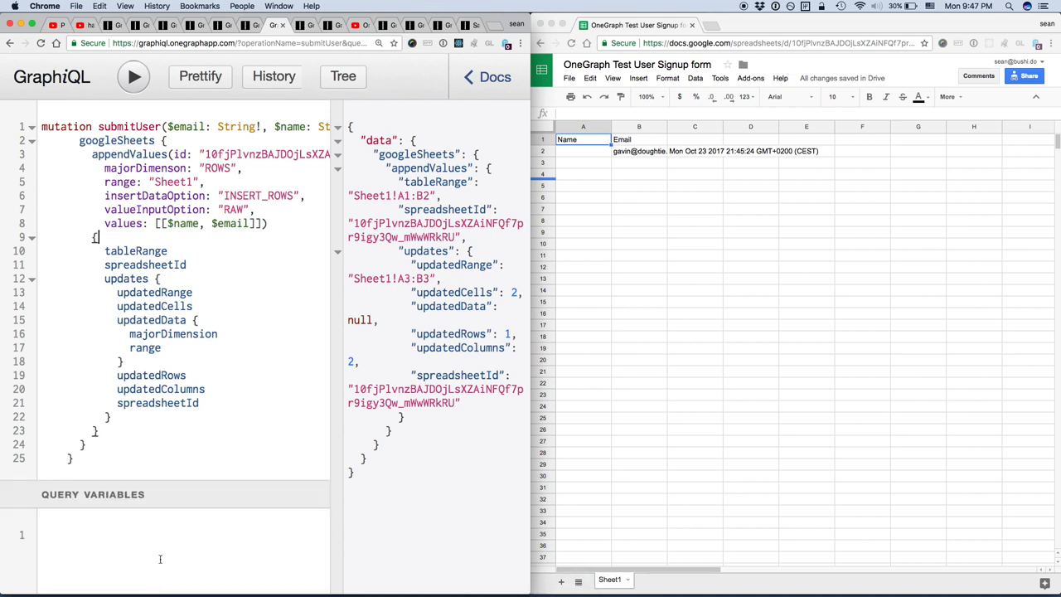
text({})
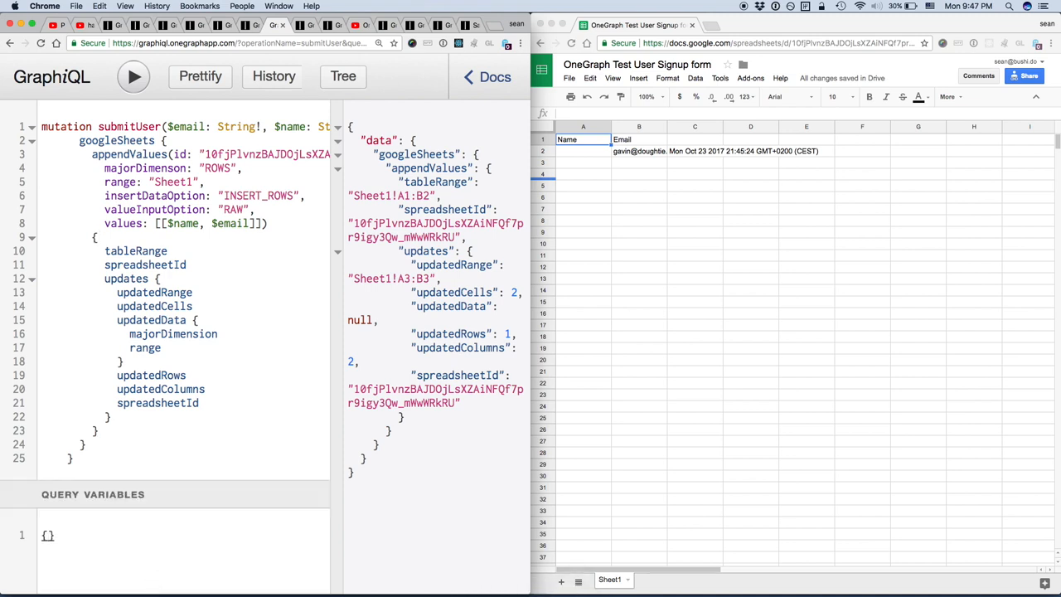
text("name": ")
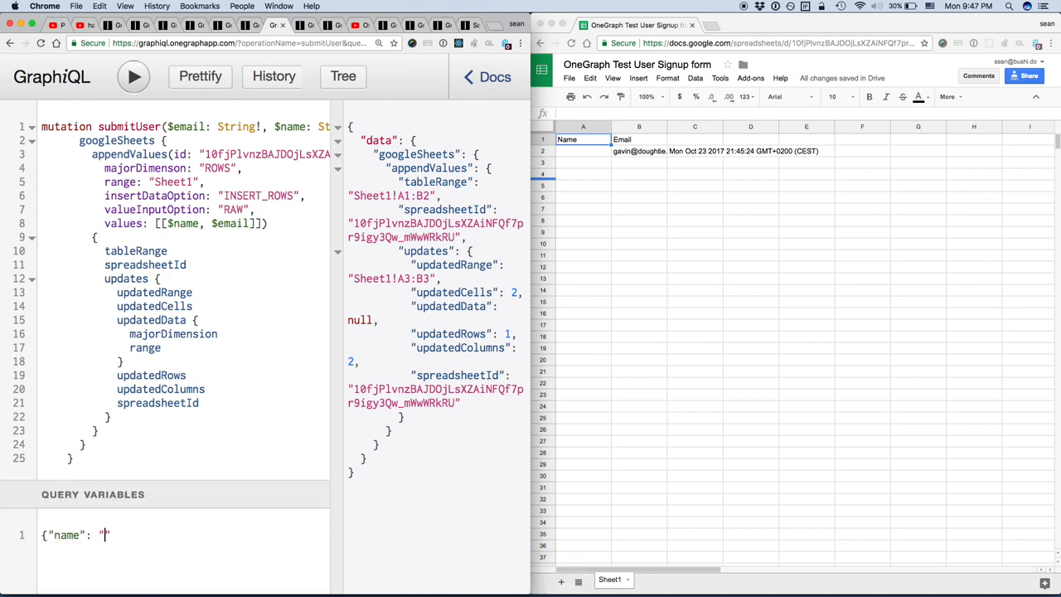
text(React Vienn)
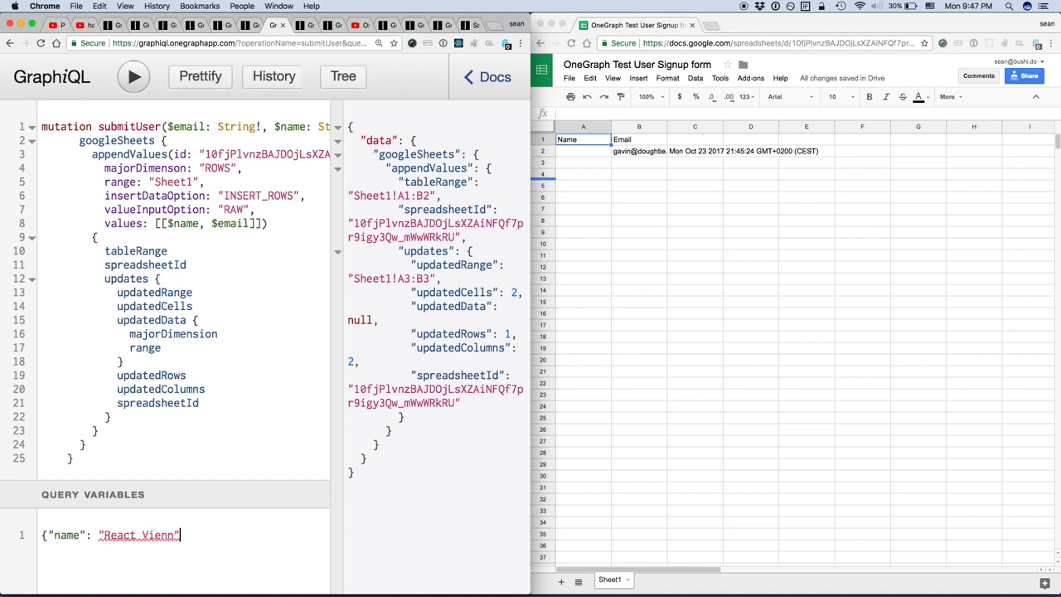
text(a,)
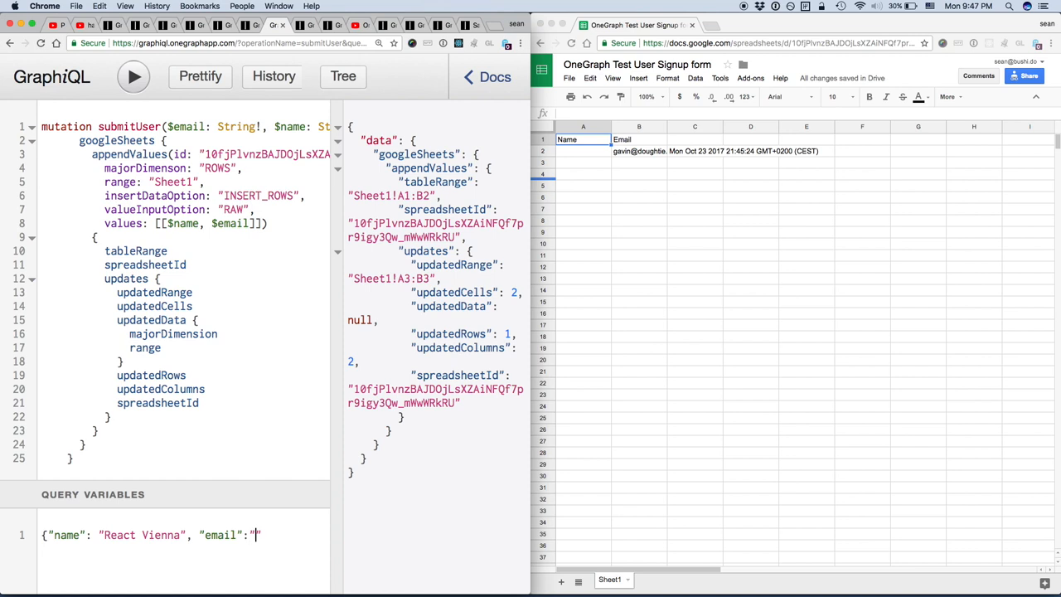
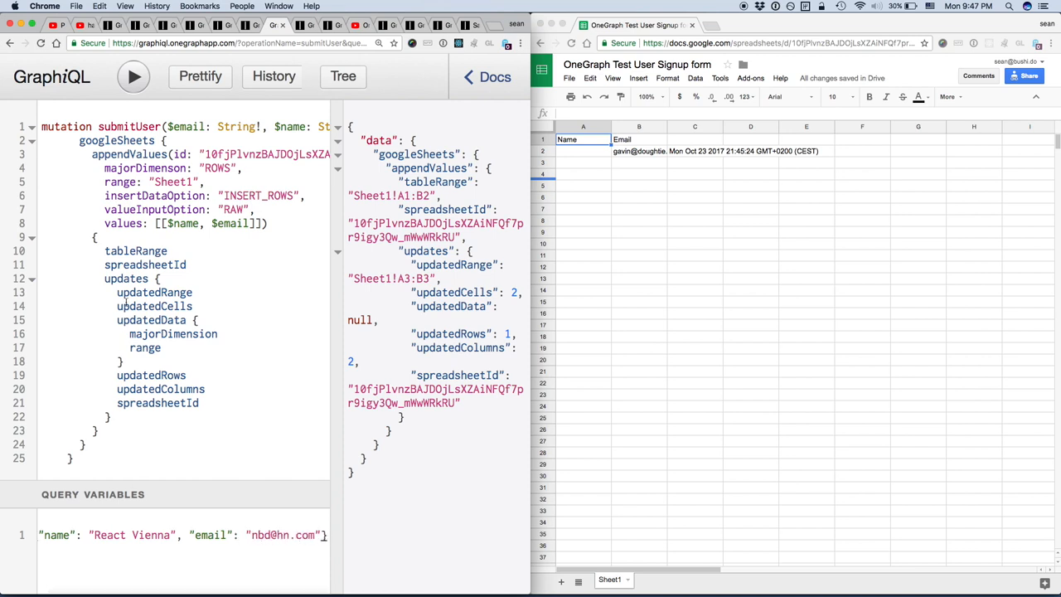
click(132, 76)
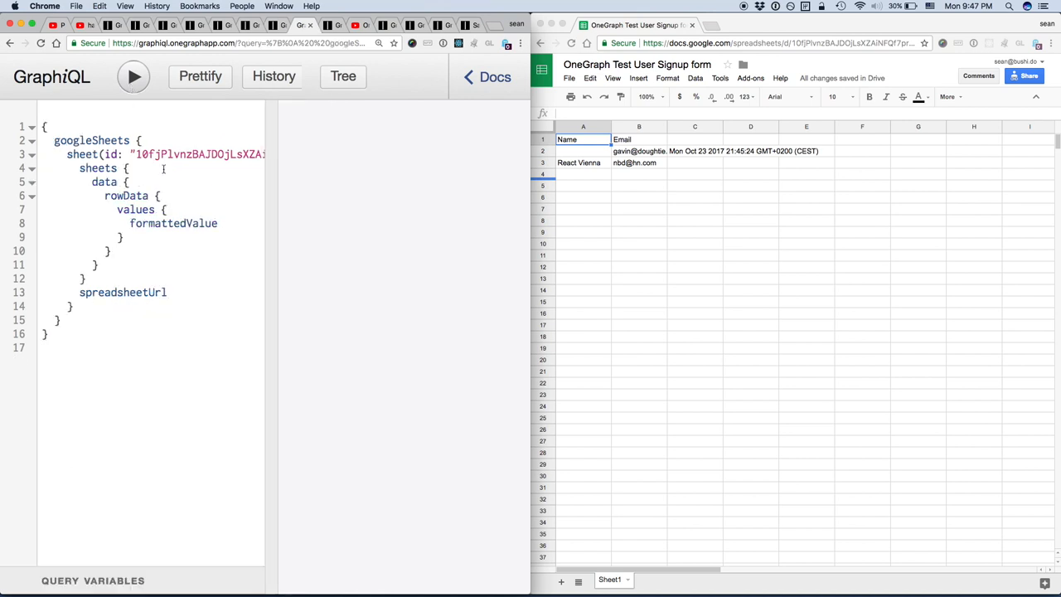
- Run the sheet-reading rowData query, then hand-enter 'Manual1' and 'Entered' in row 4 of the sheet
click(133, 76)
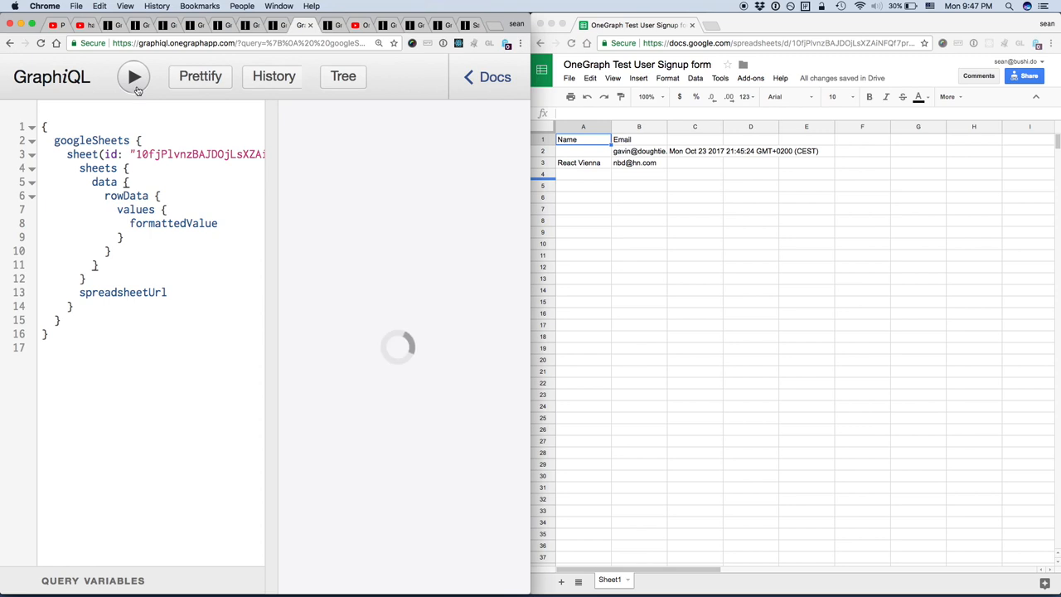
click(133, 76)
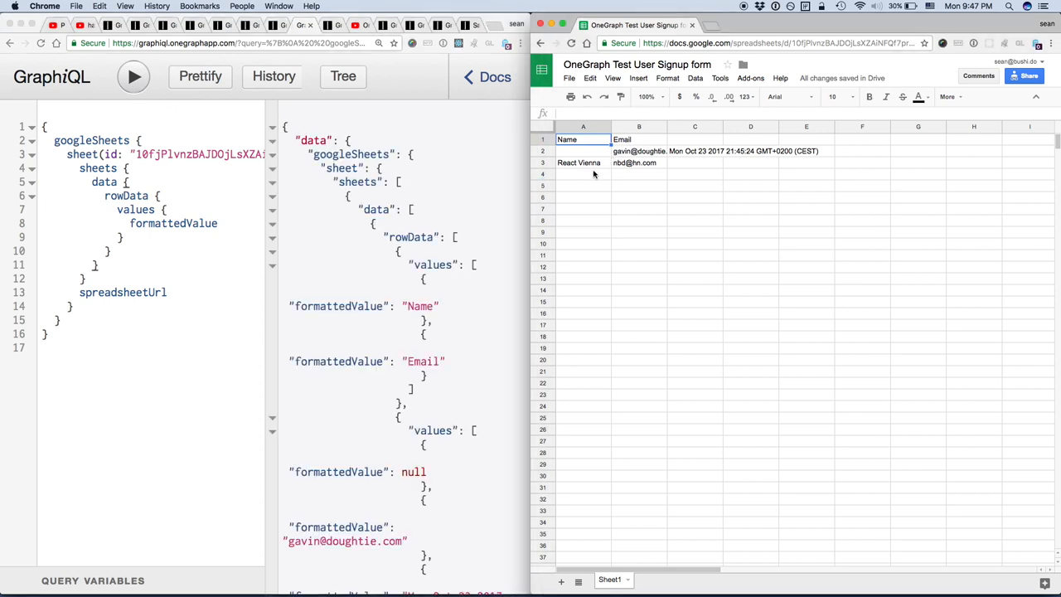
text(Manual1)
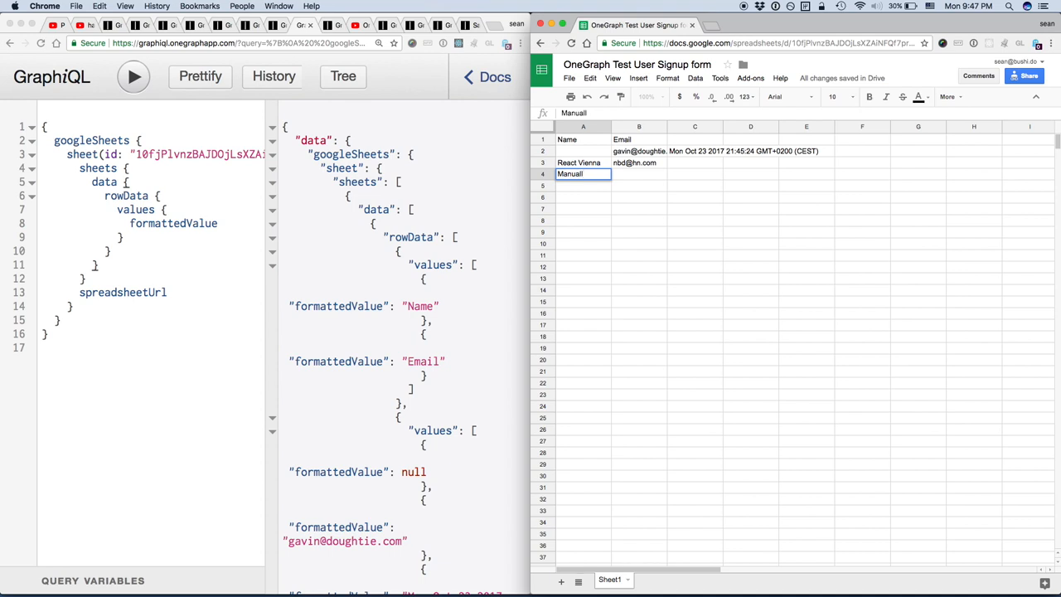
text(Entered)
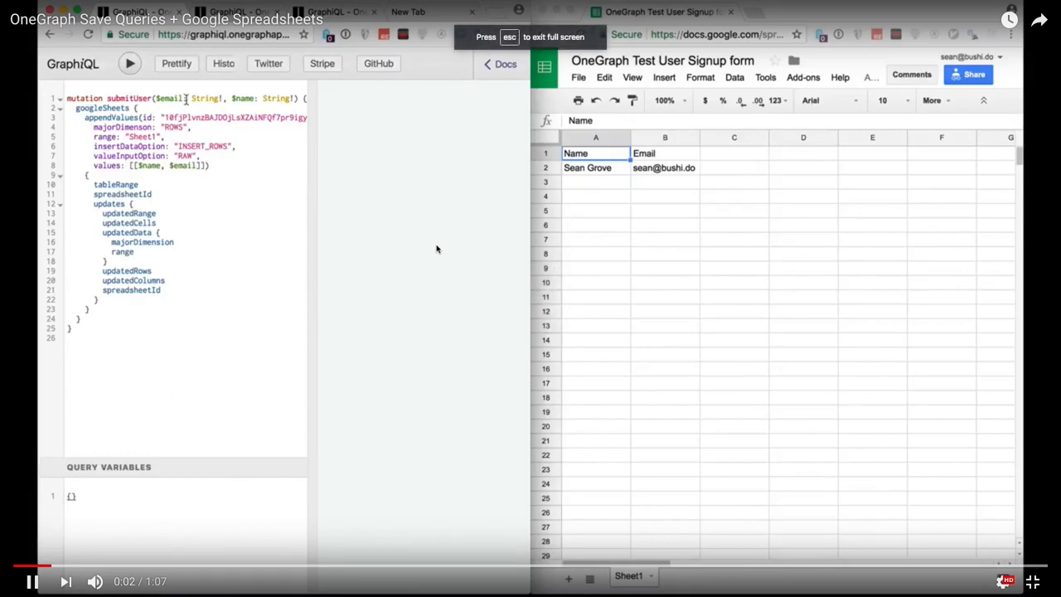
- Play the Save Queries + Google Spreadsheets demo video, checking its playback settings
click(1003, 580)
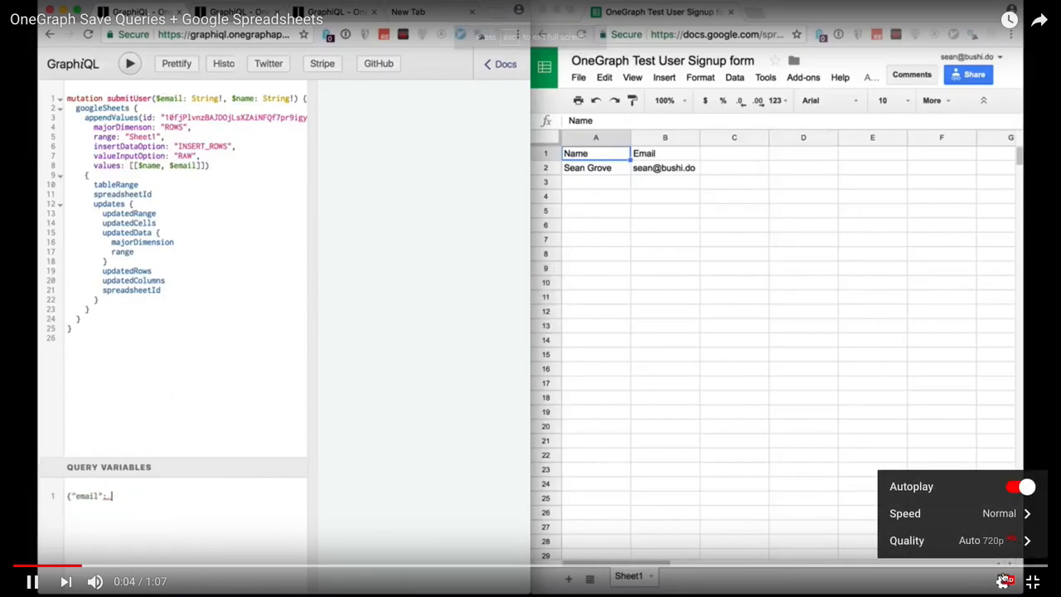
click(912, 514)
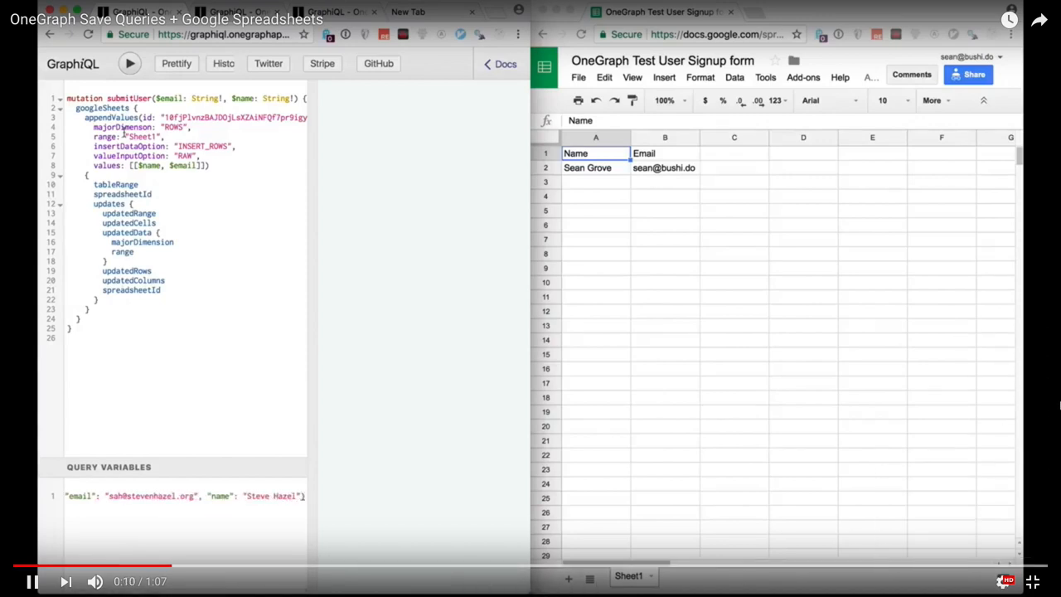
click(130, 63)
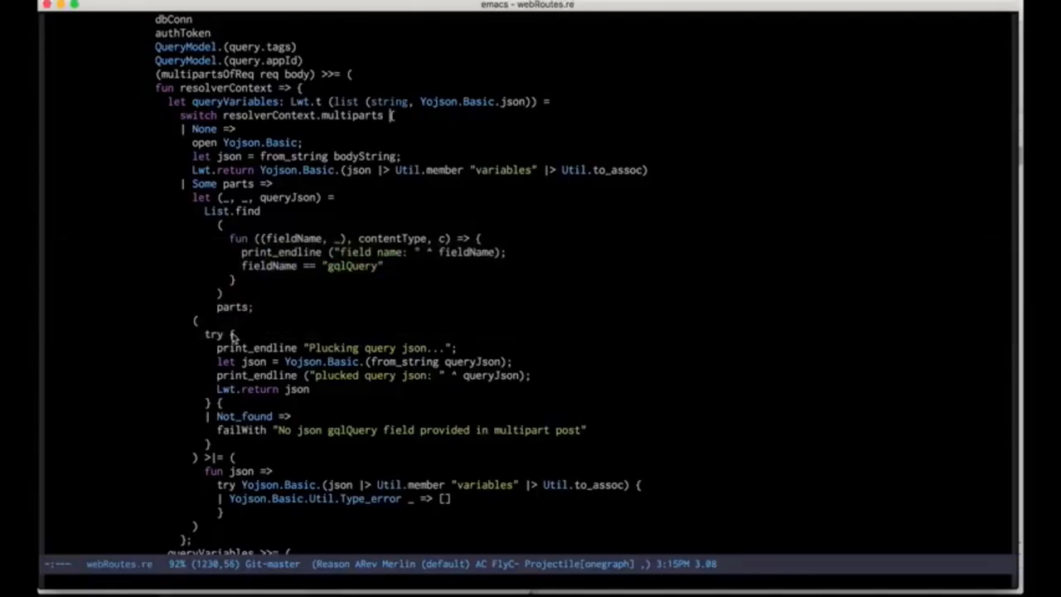
- Review the webRoutes.re resolverContext code reading query variables from the gqlQuery multipart field
text(repl)
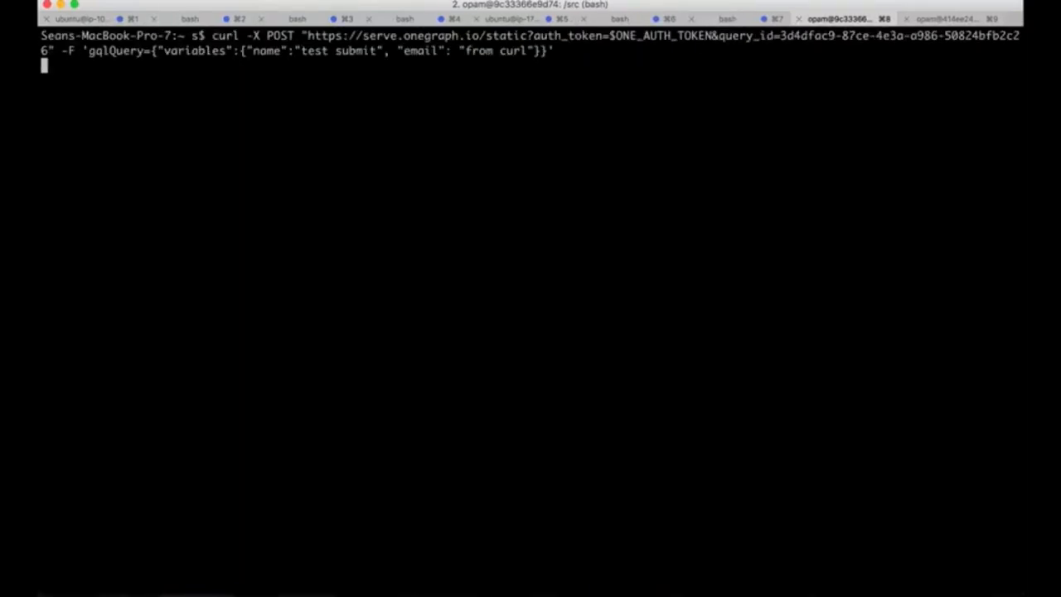
- Run the curl POST to the saved-query endpoint, then focus the landing page's subscribe email field
key(Return)
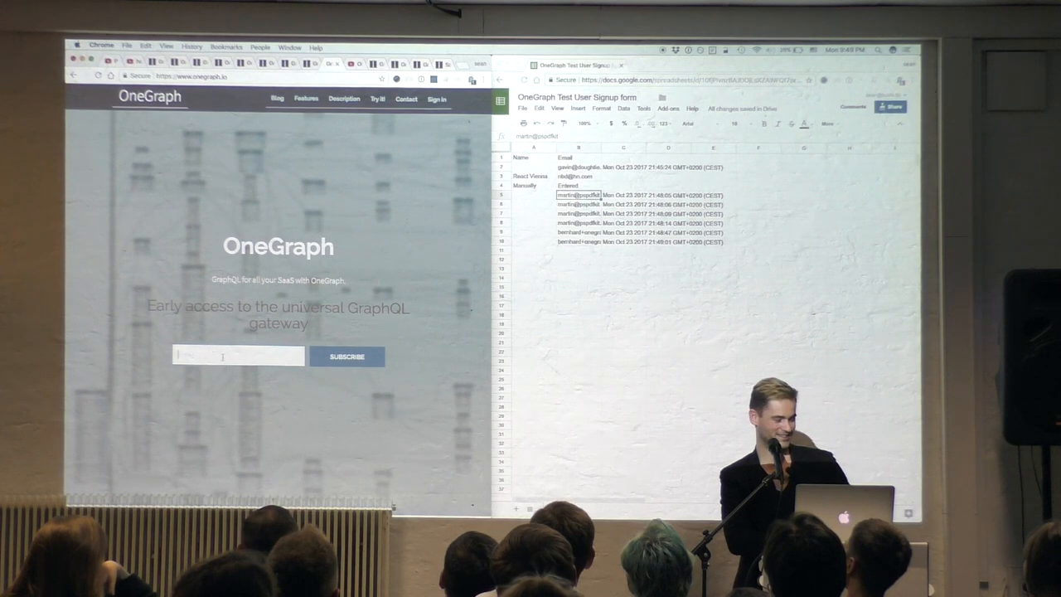
click(238, 355)
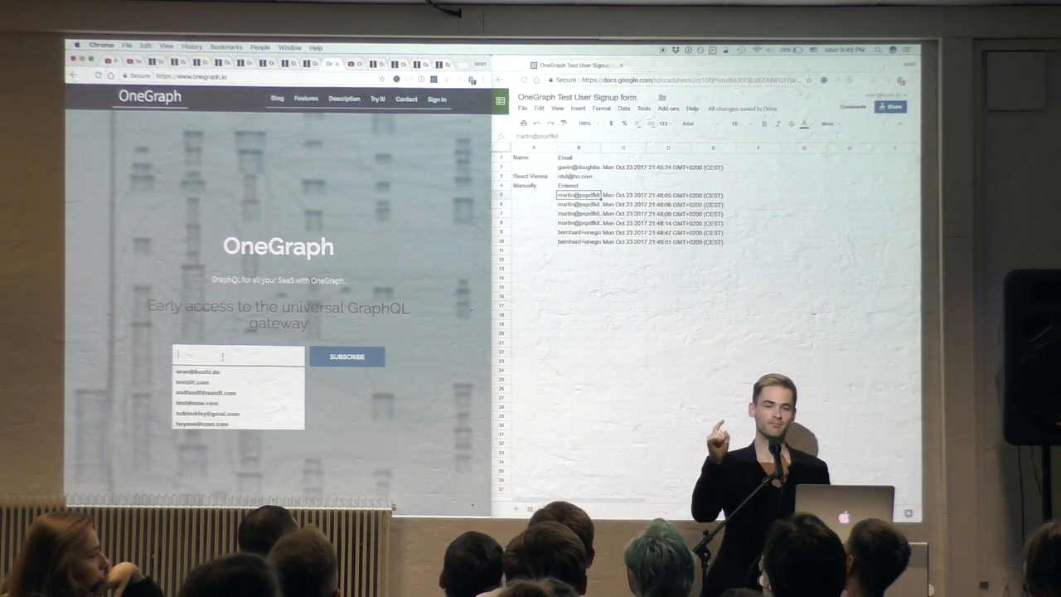